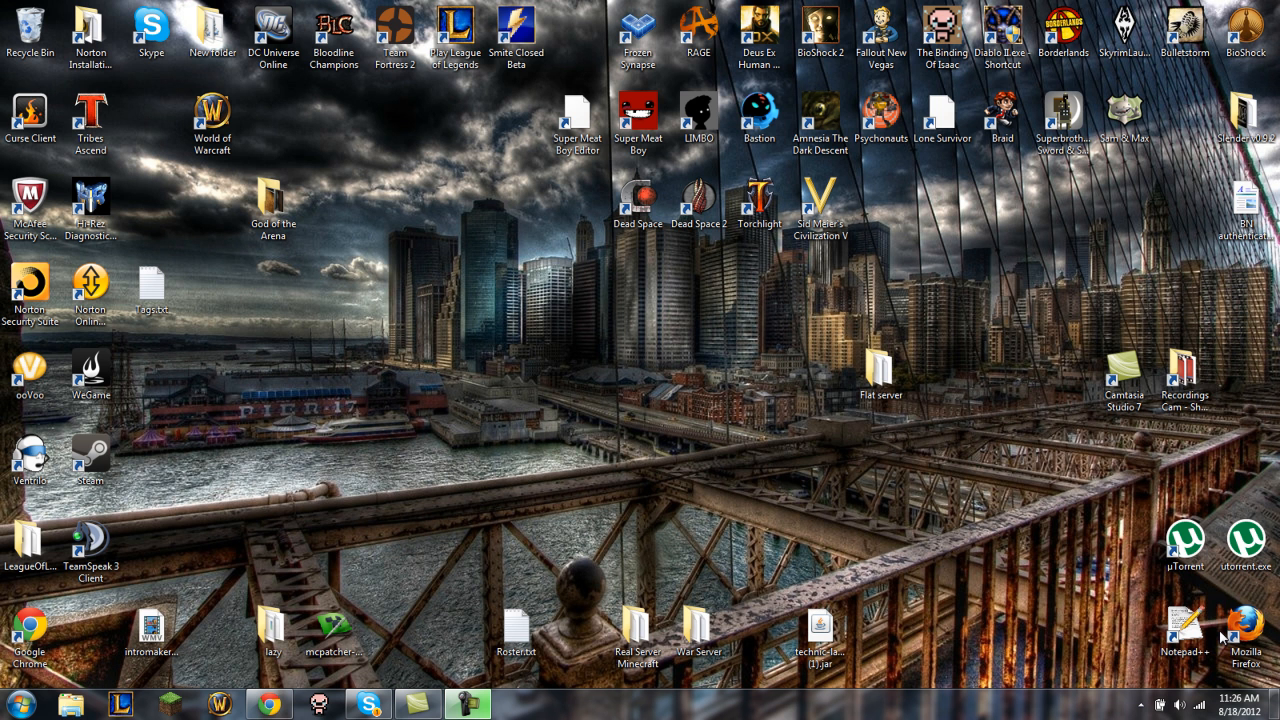
mouse_move(1224, 638)
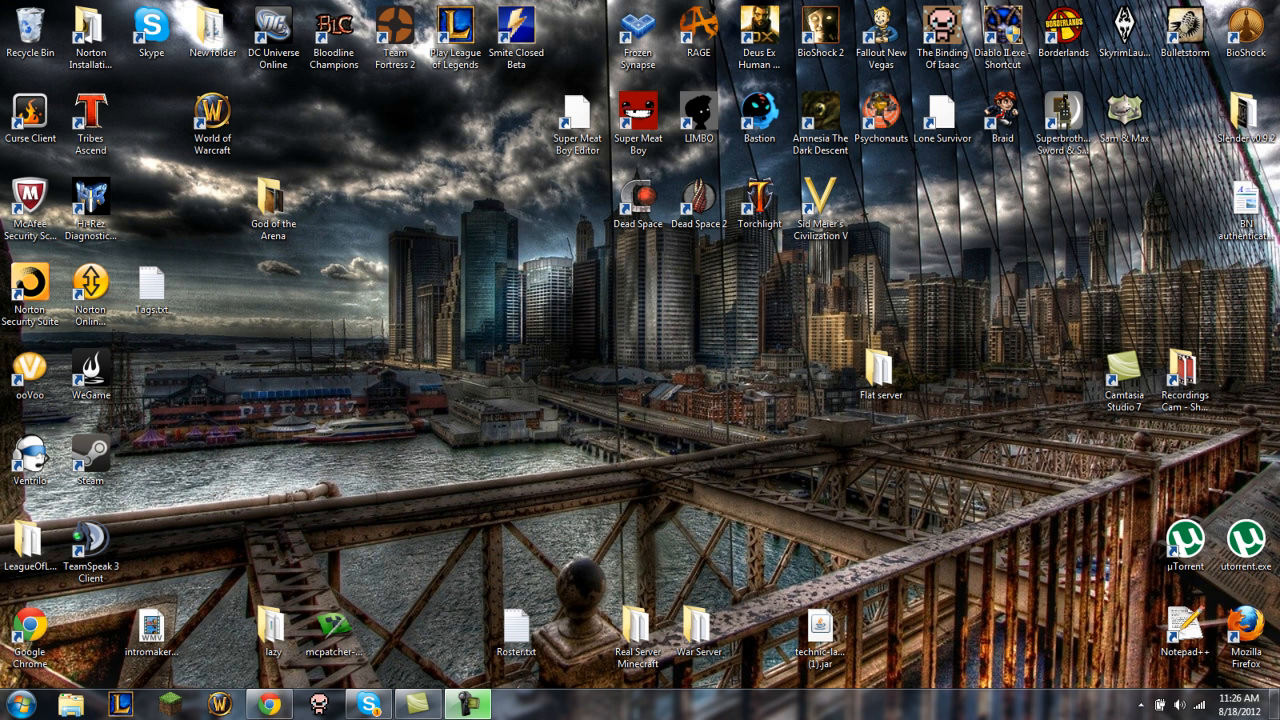
mouse_move(712, 428)
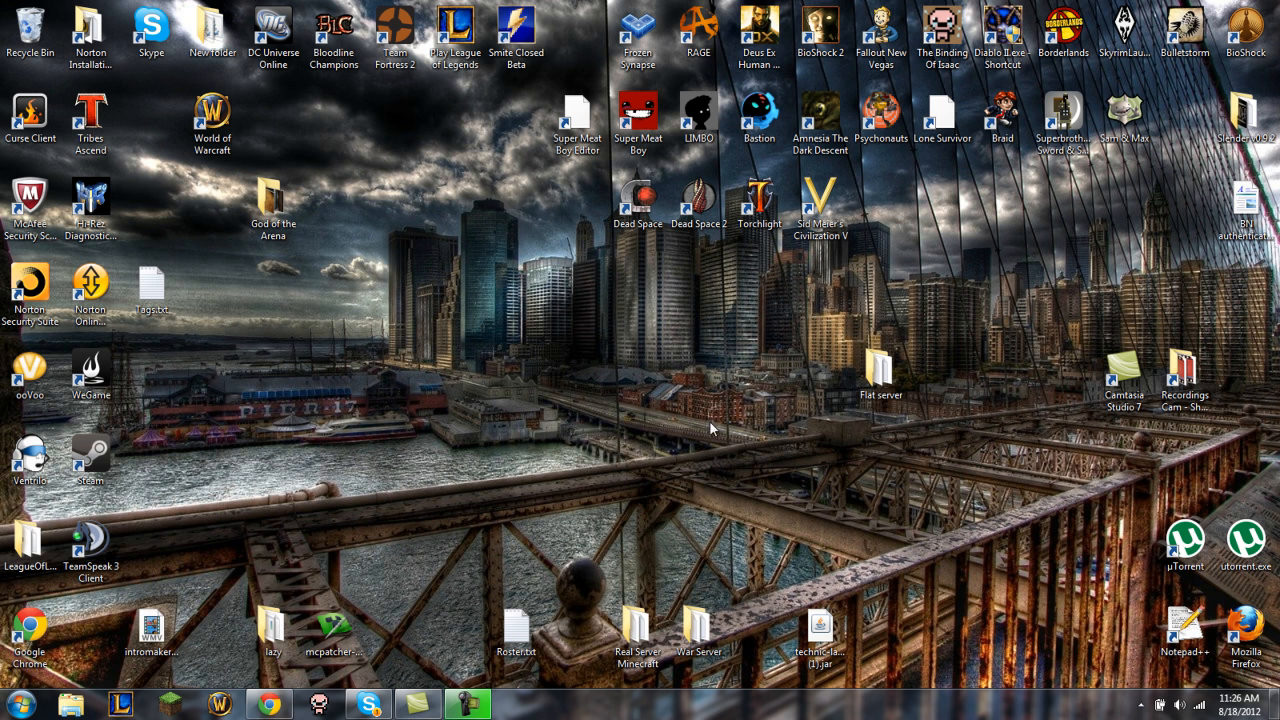
Create a server folder on the desktop with an empty world folder inside it
right_click(712, 428)
type("ser")
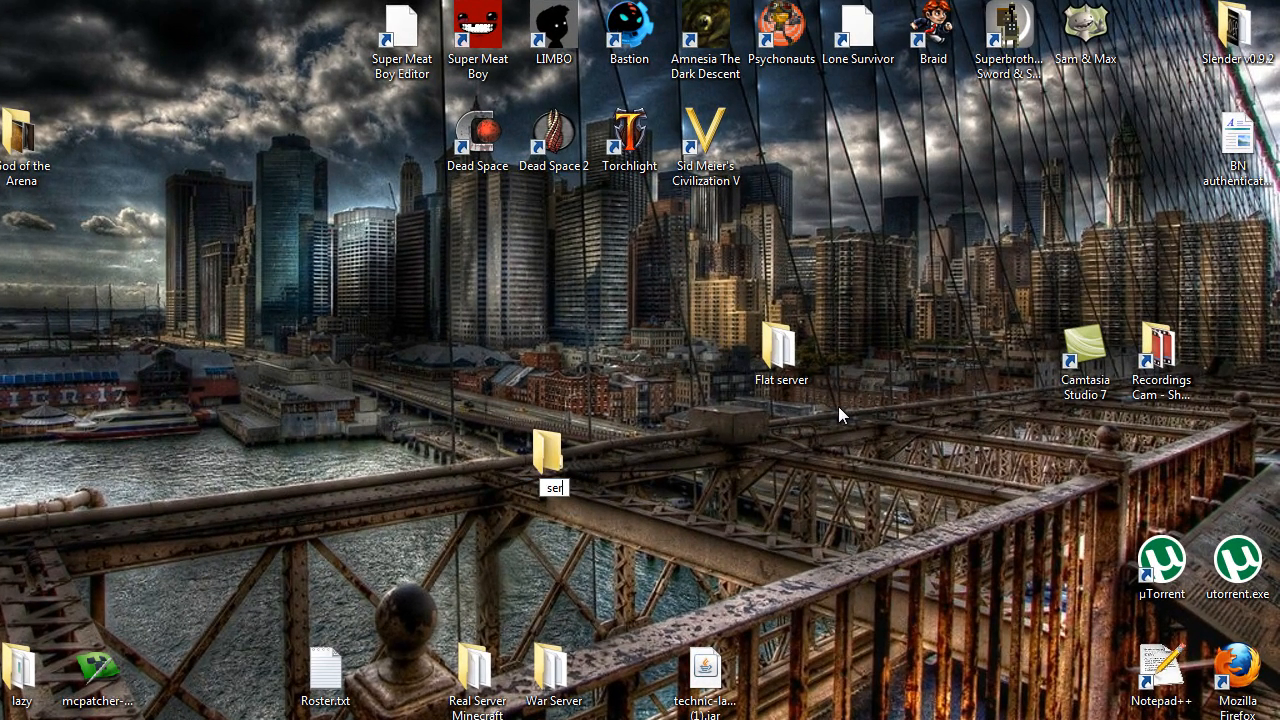
left_click(554, 460)
type("w")
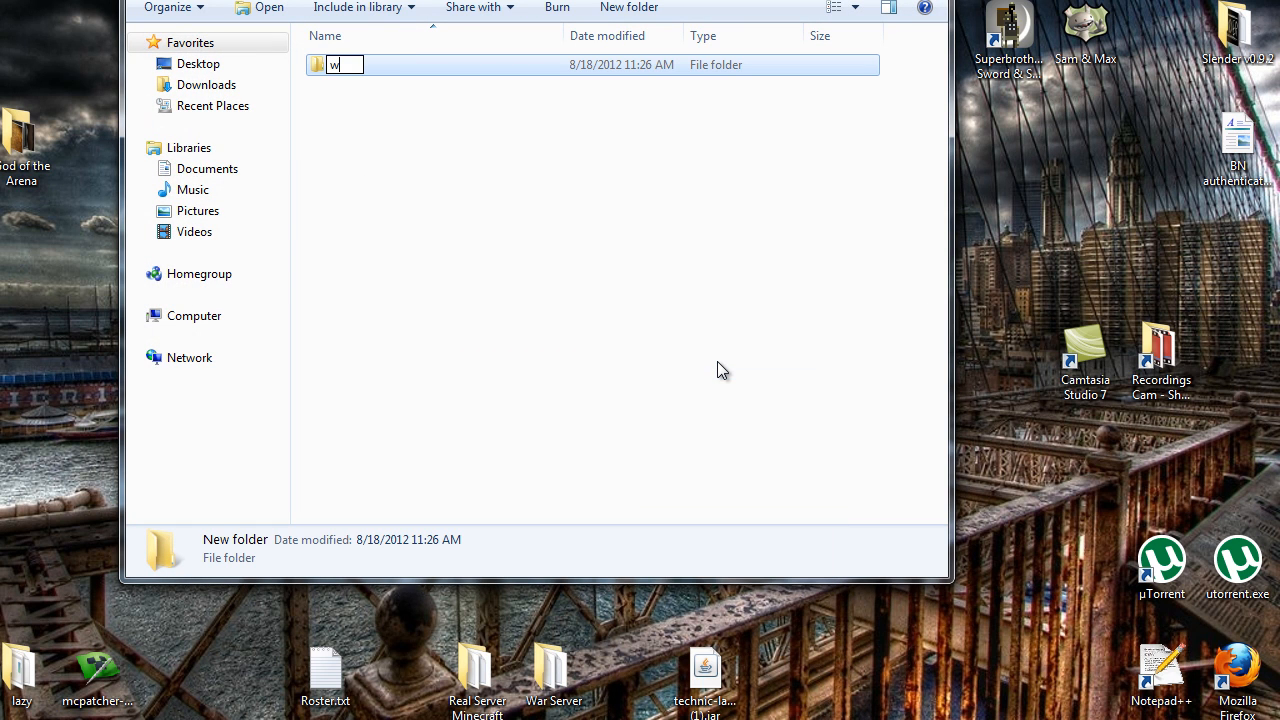
type("orld")
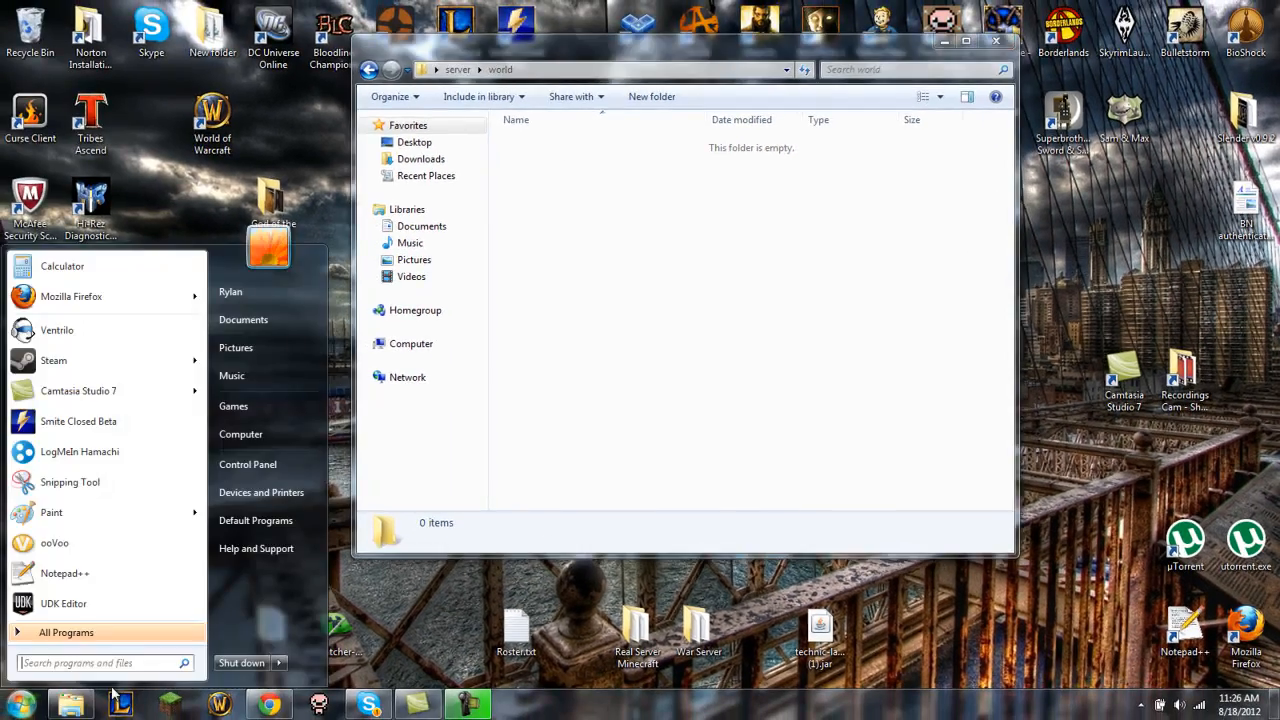
mouse_move(138, 420)
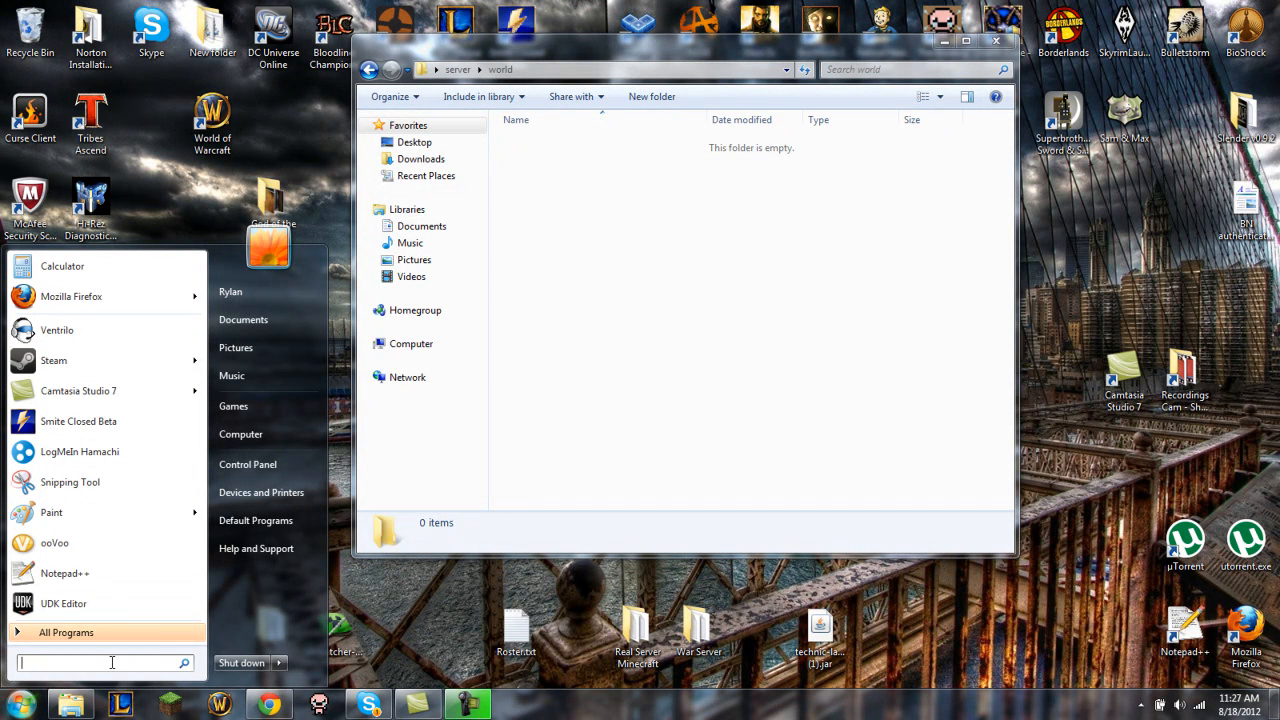
Reach the AppData Roaming folder holding .minecraft via %appdata% from the Start menu
type("%a")
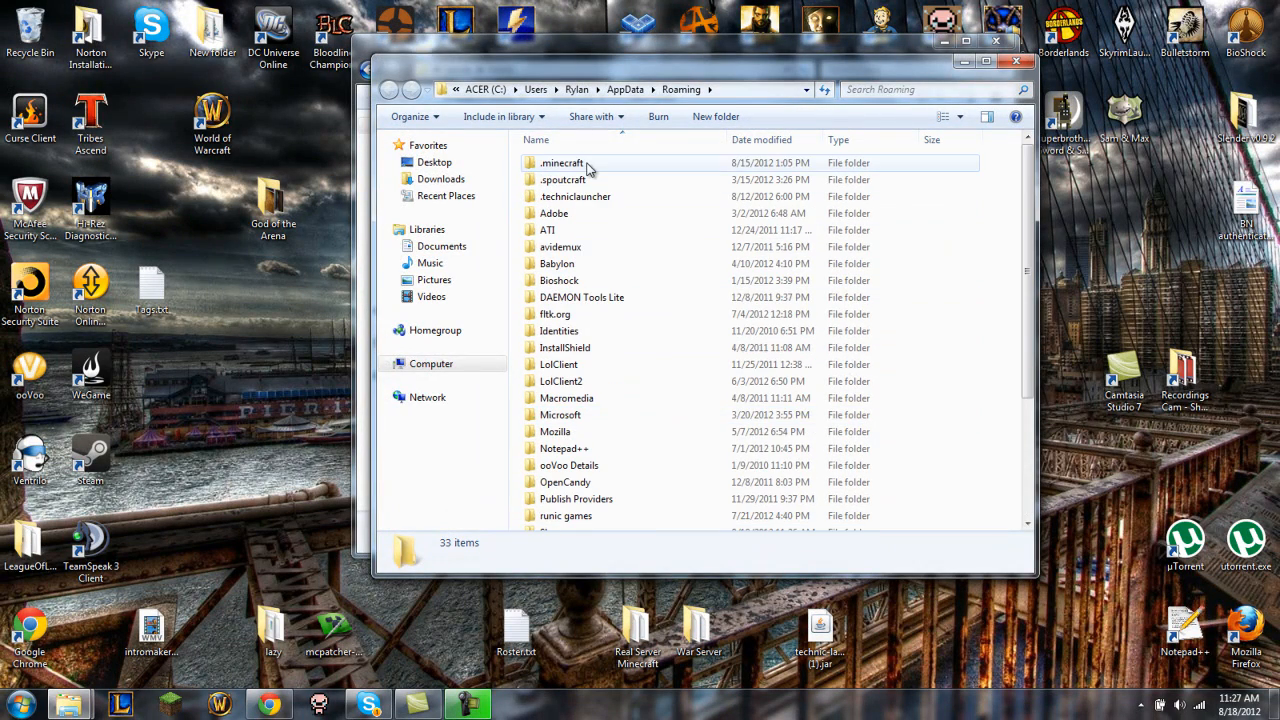
Select and copy all seven items of the New World save under .minecraft's saves
double_click(560, 164)
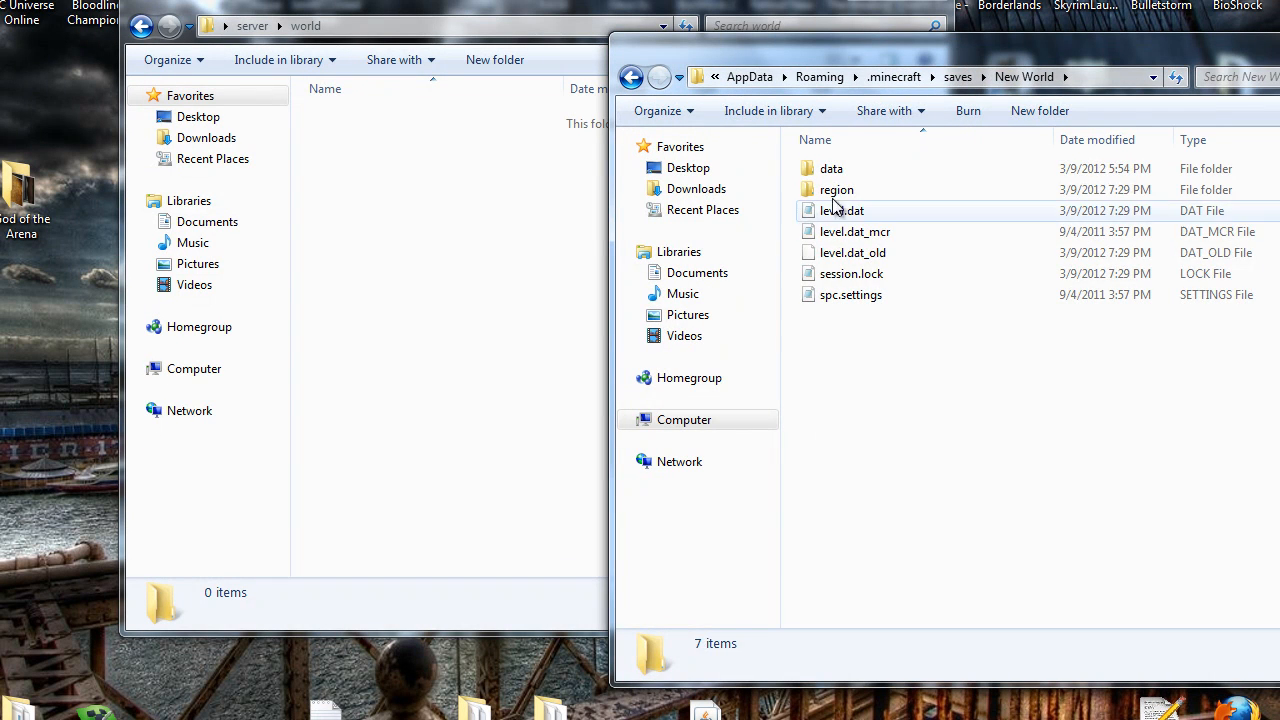
key("ctrl+a")
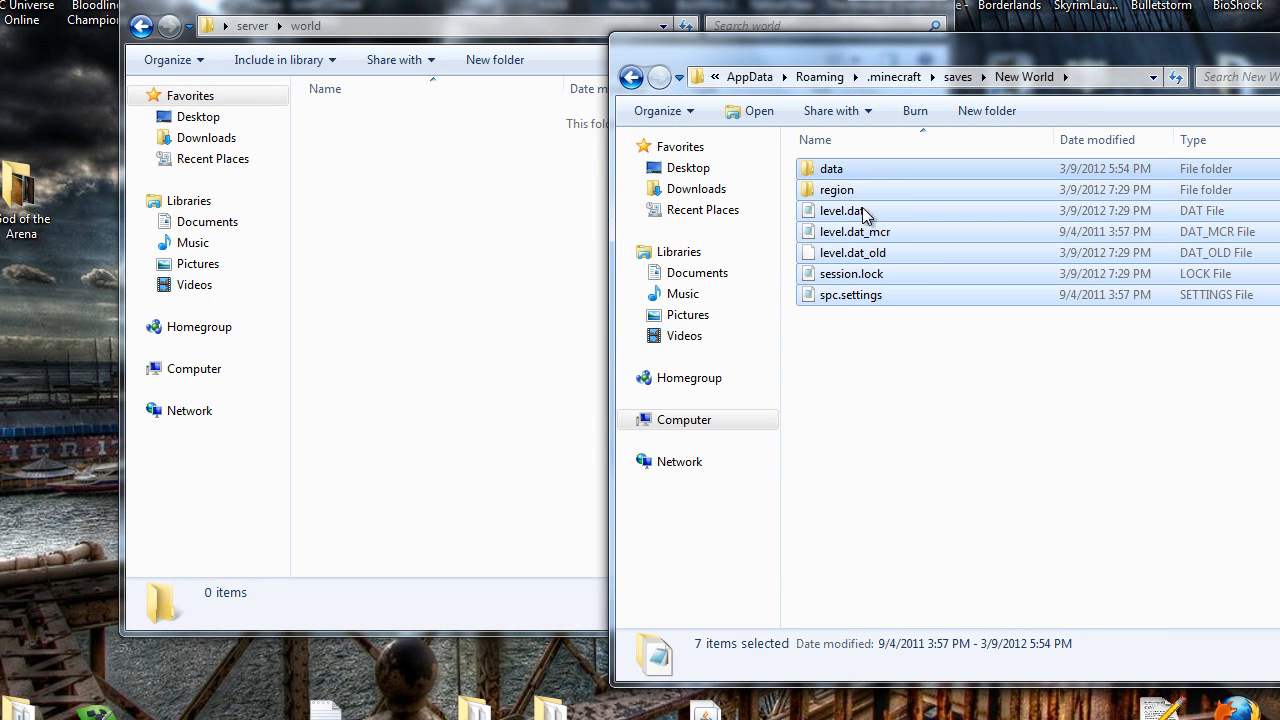
mouse_move(872, 168)
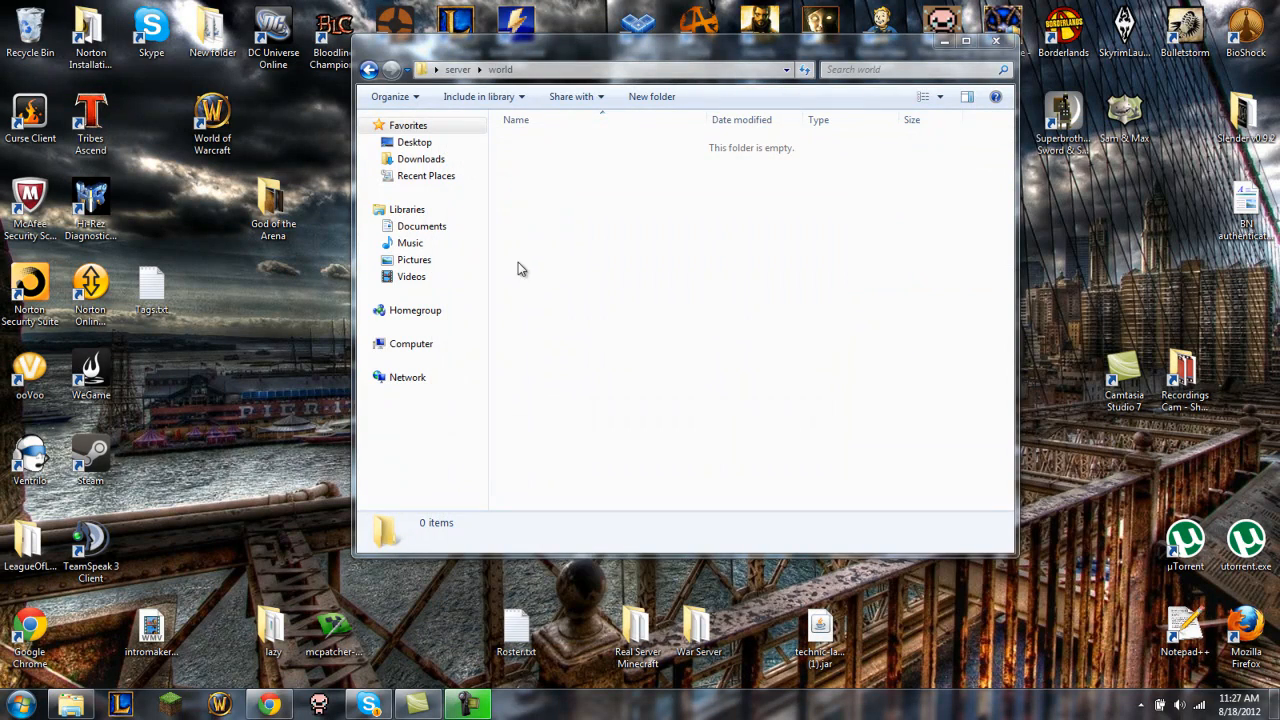
Paste the seven New World save items into the server's empty world folder
right_click(616, 224)
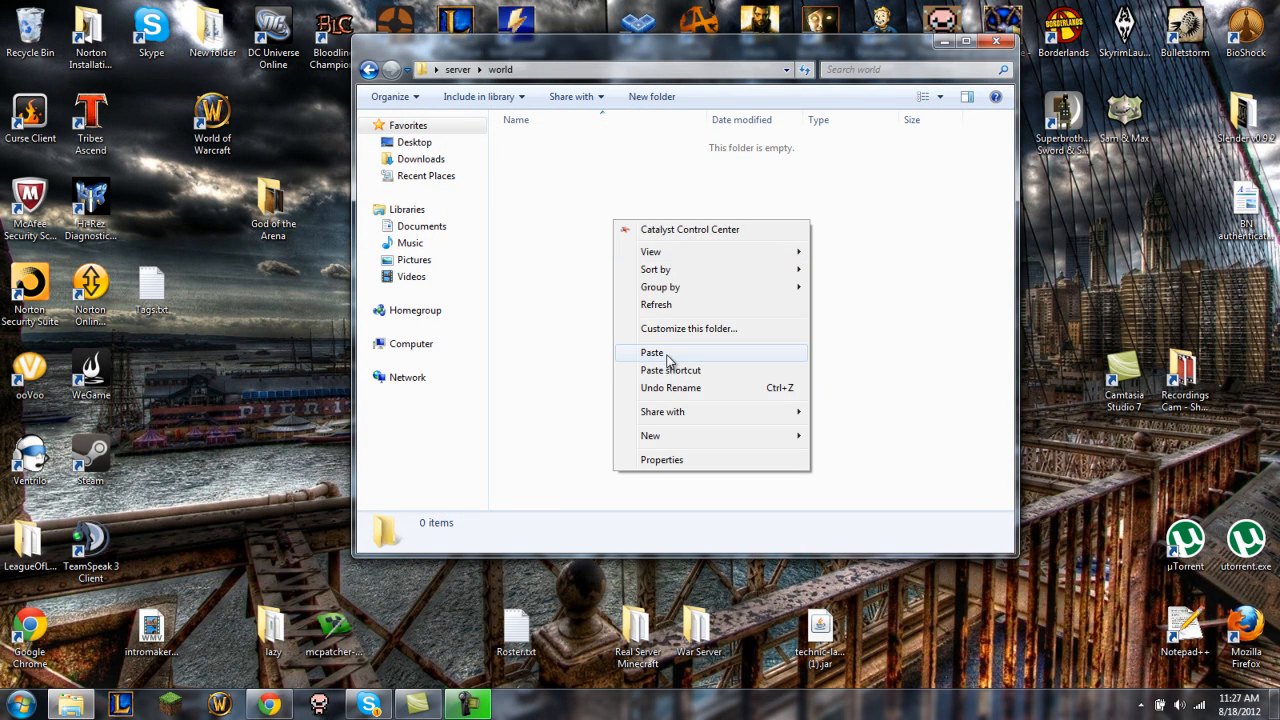
left_click(652, 352)
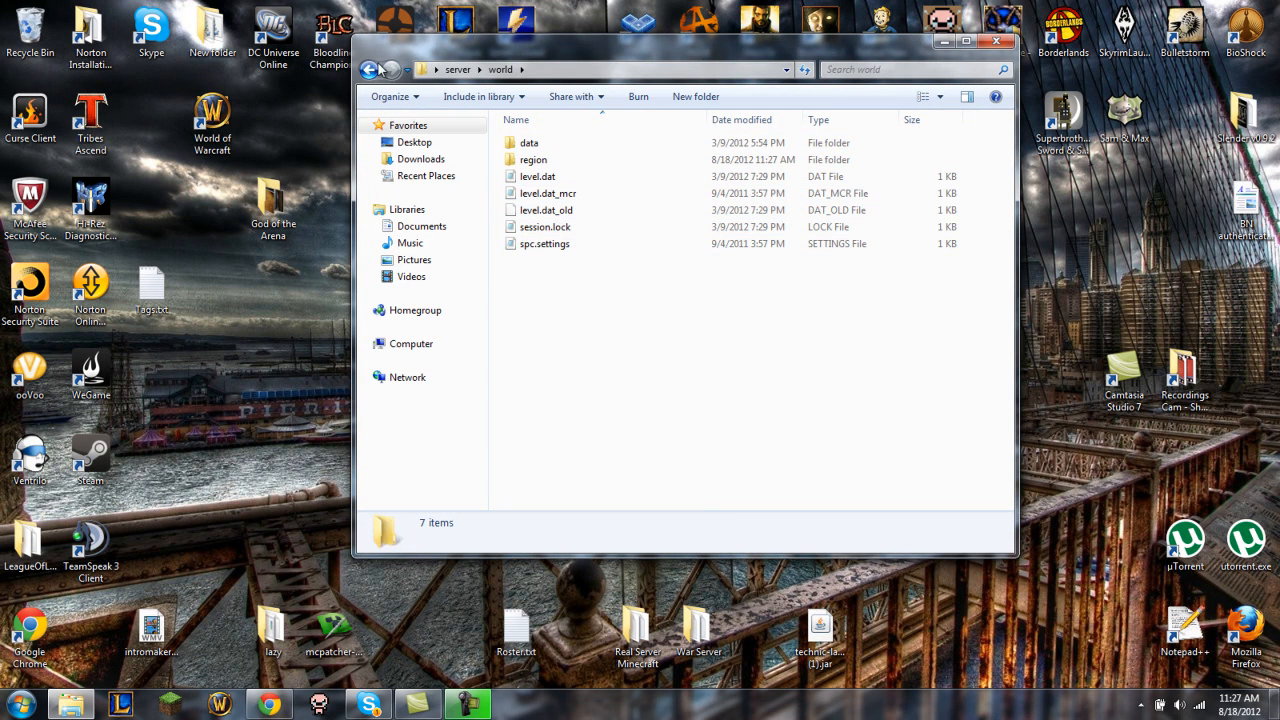
left_click(368, 68)
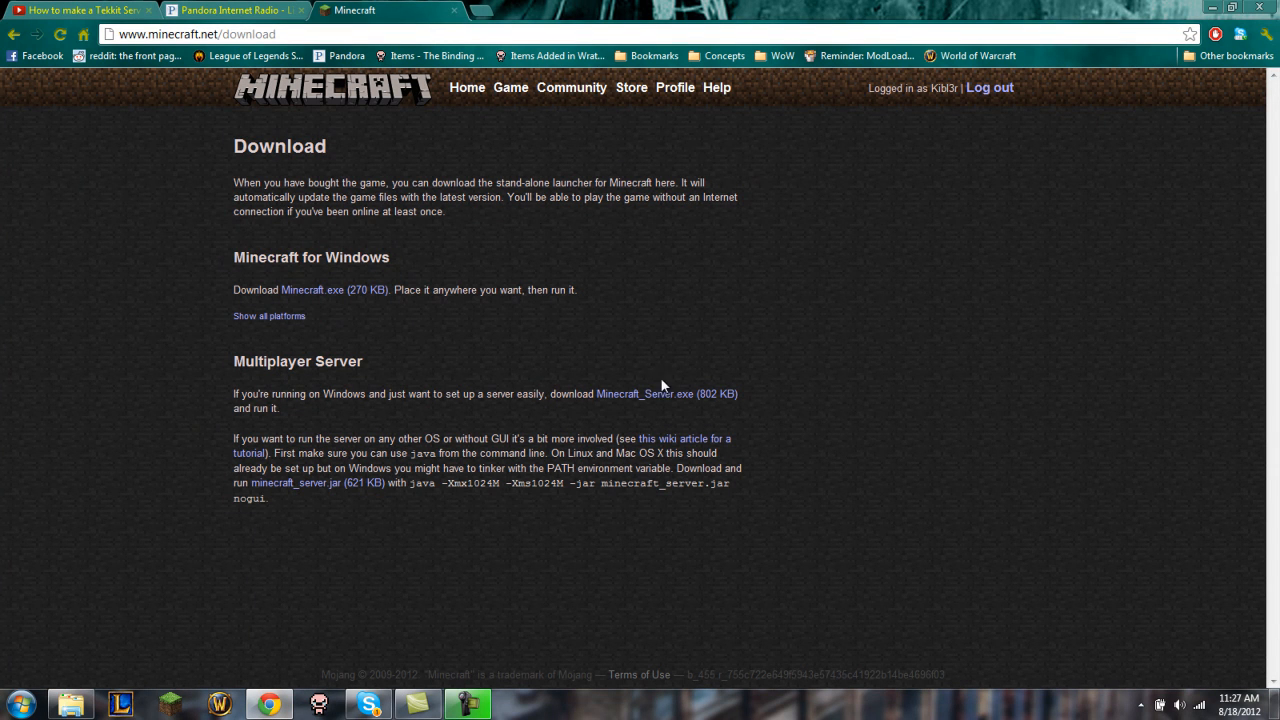
mouse_move(618, 420)
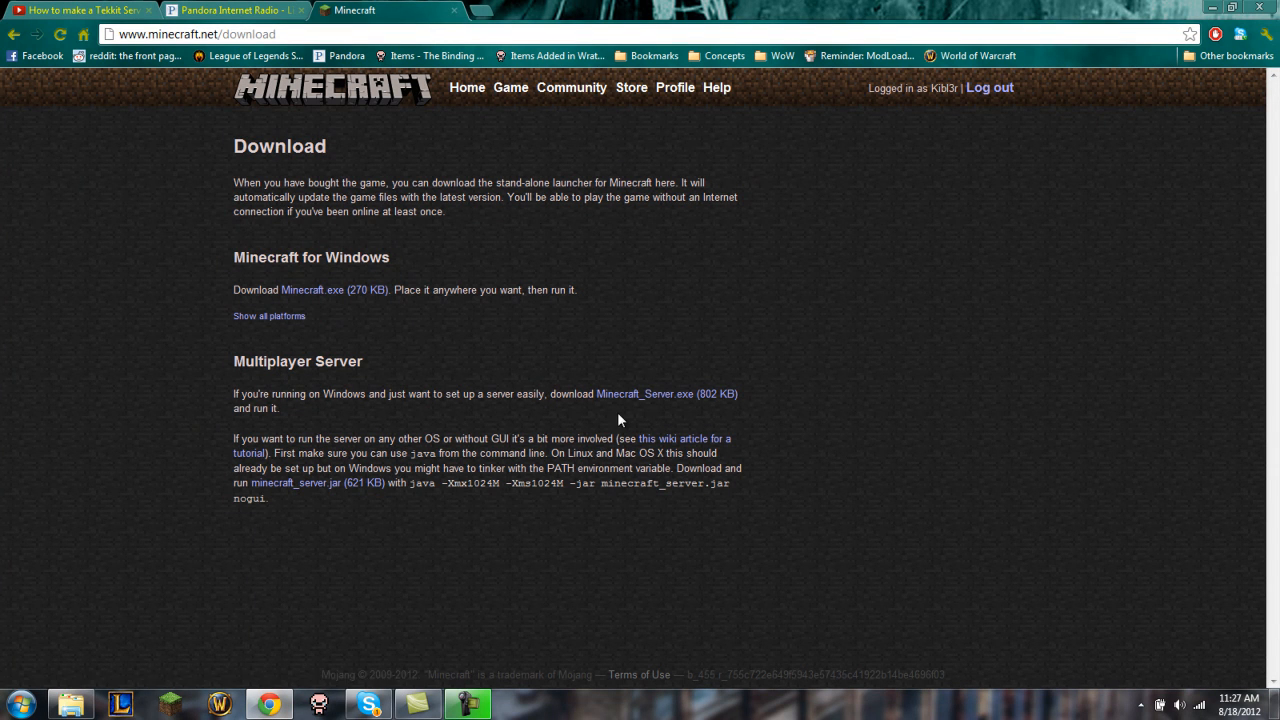
Download Minecraft_Server.exe from minecraft.net into the server folder beside world
left_click(292, 482)
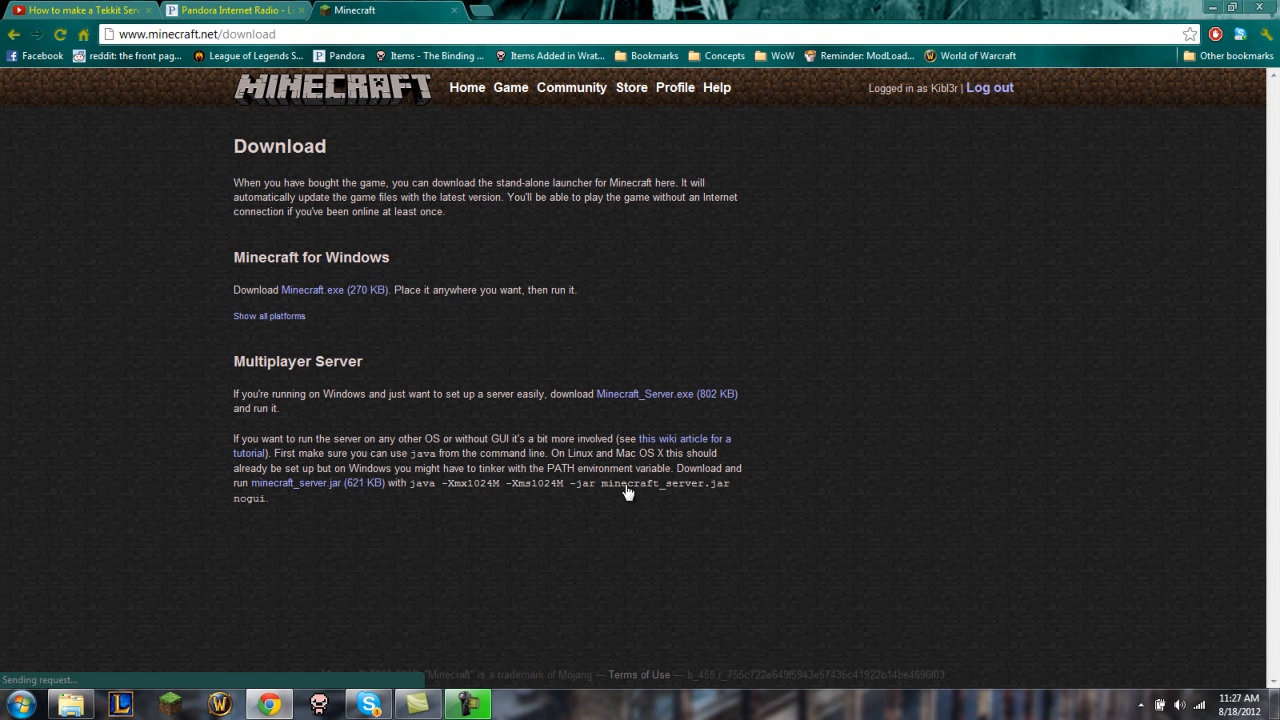
left_click(644, 392)
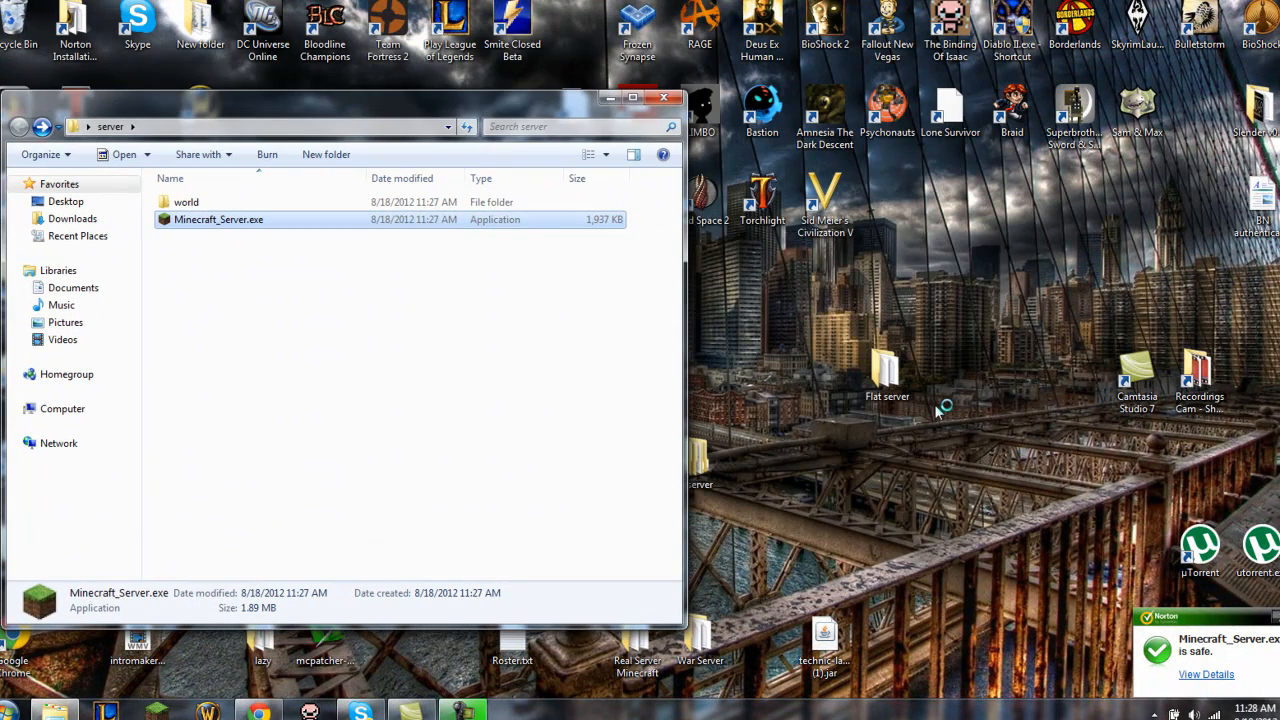
mouse_move(940, 388)
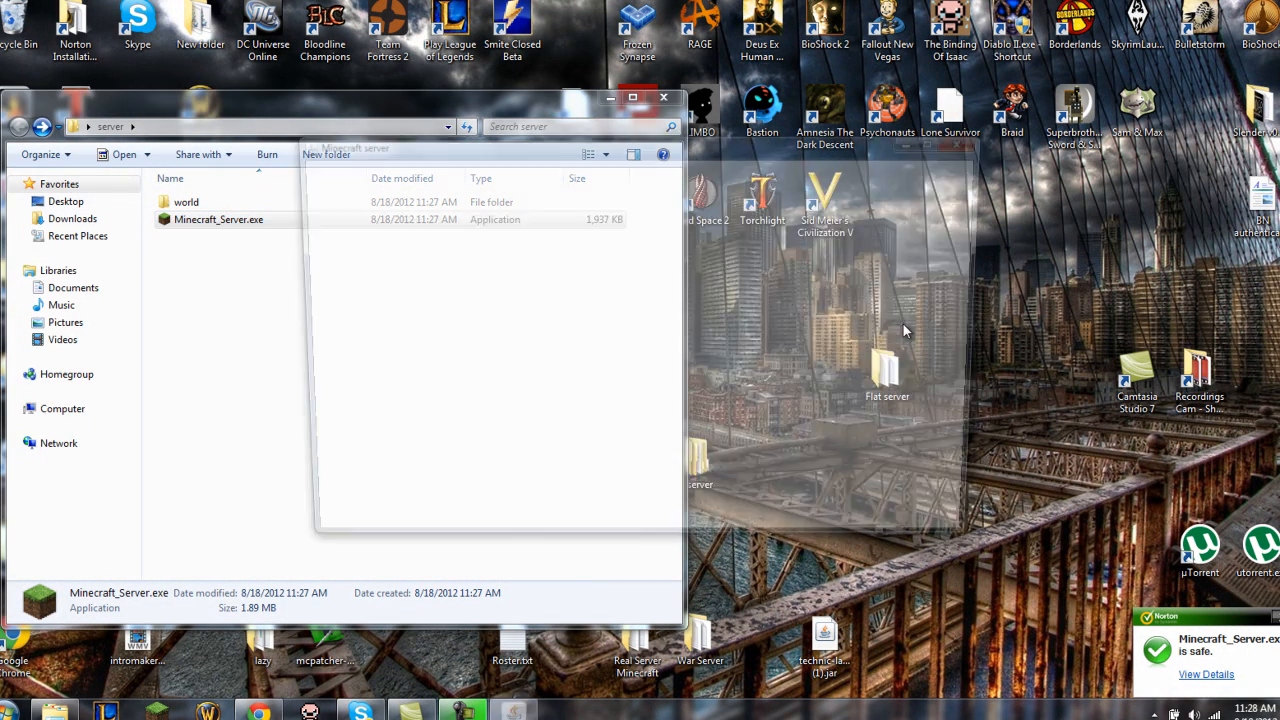
Launch Minecraft_Server.exe so the server generates its files and prepares the world level
double_click(218, 218)
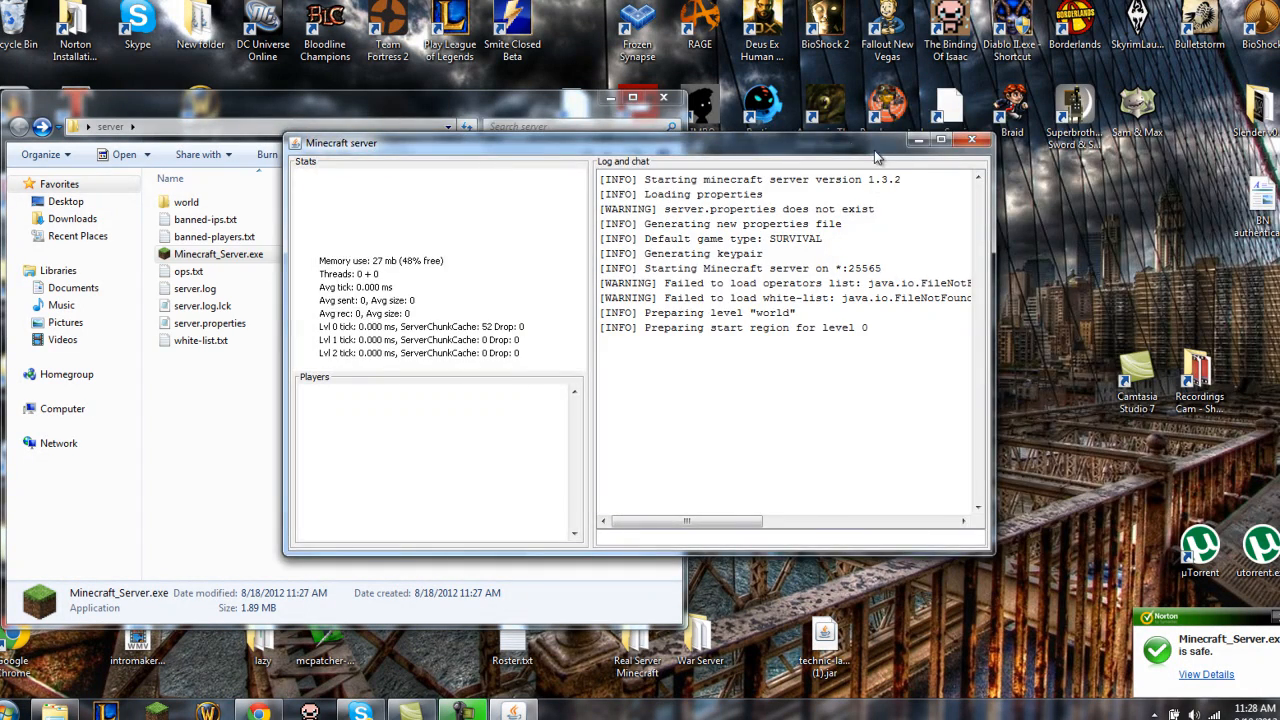